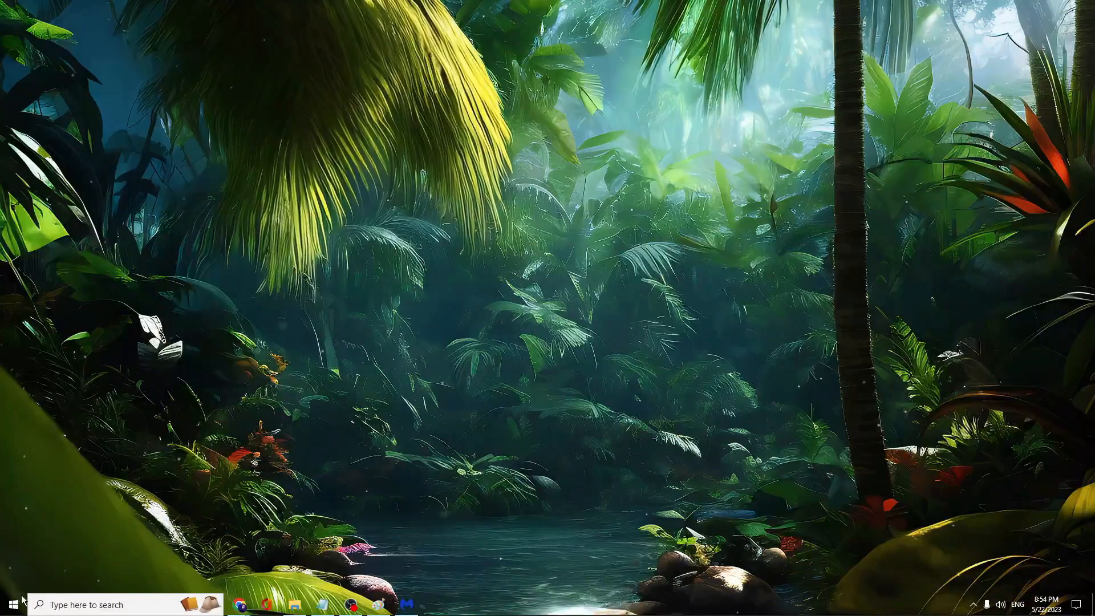
Step: Launch Device Manager from the Start quick links and expand the Network adapters list
right_click(12, 603)
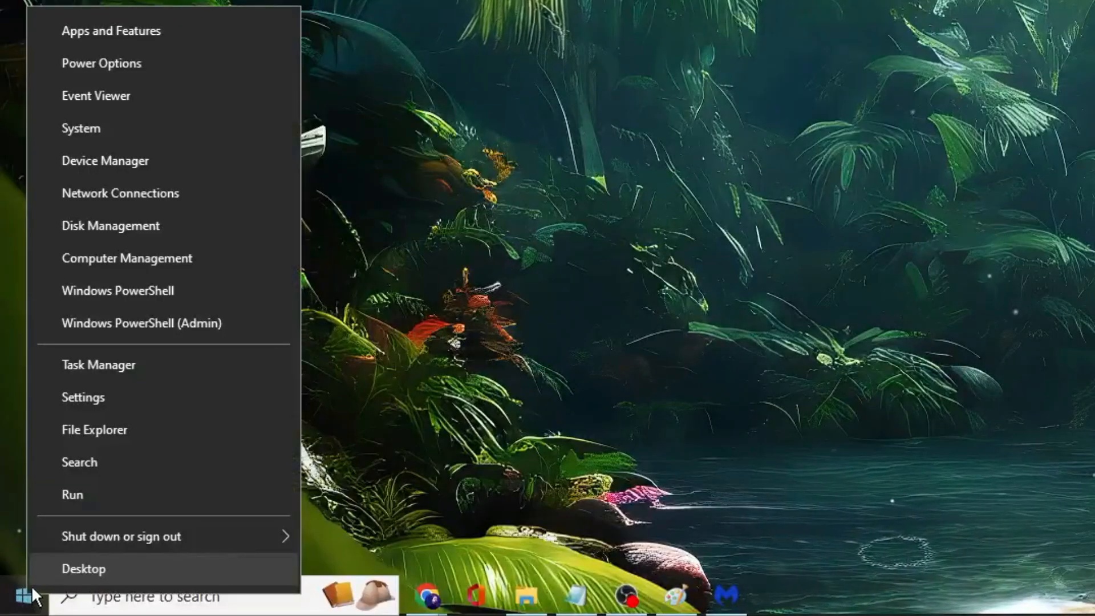
mouse_move(136, 160)
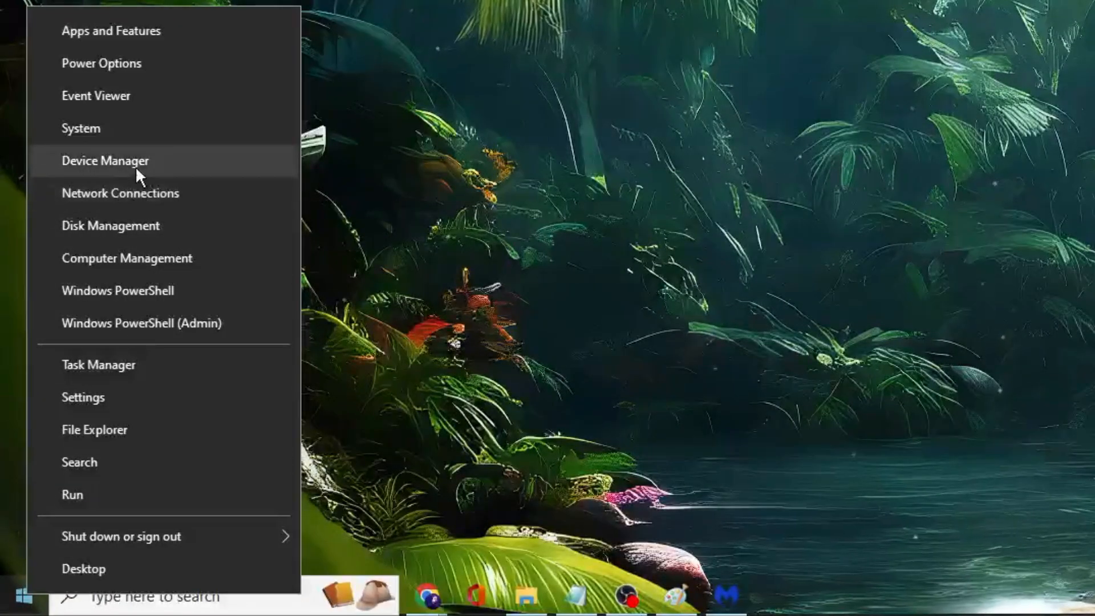
left_click(105, 160)
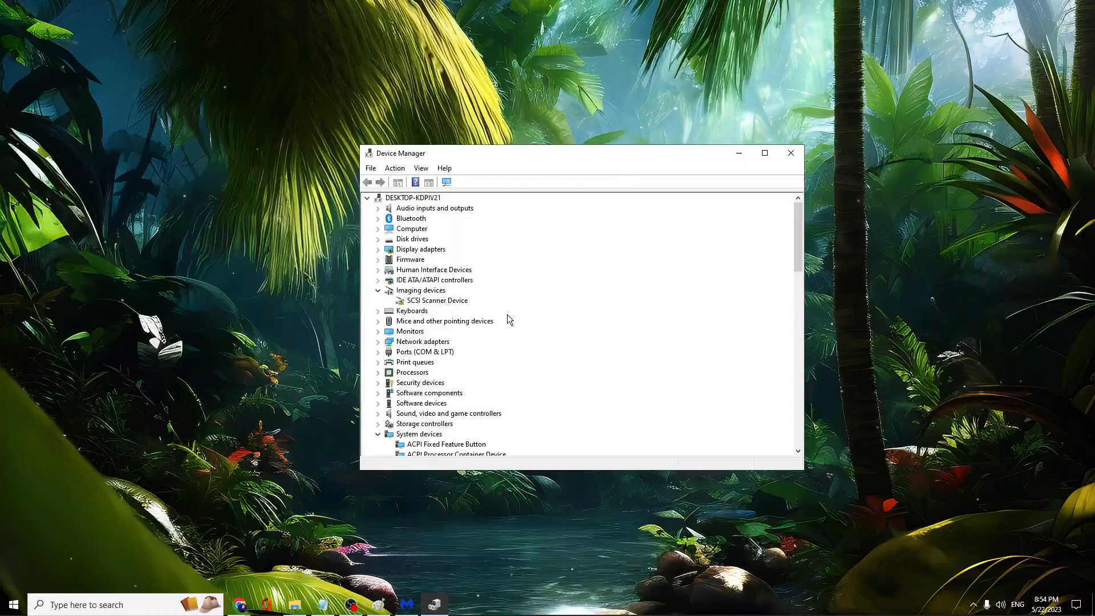
left_click(764, 153)
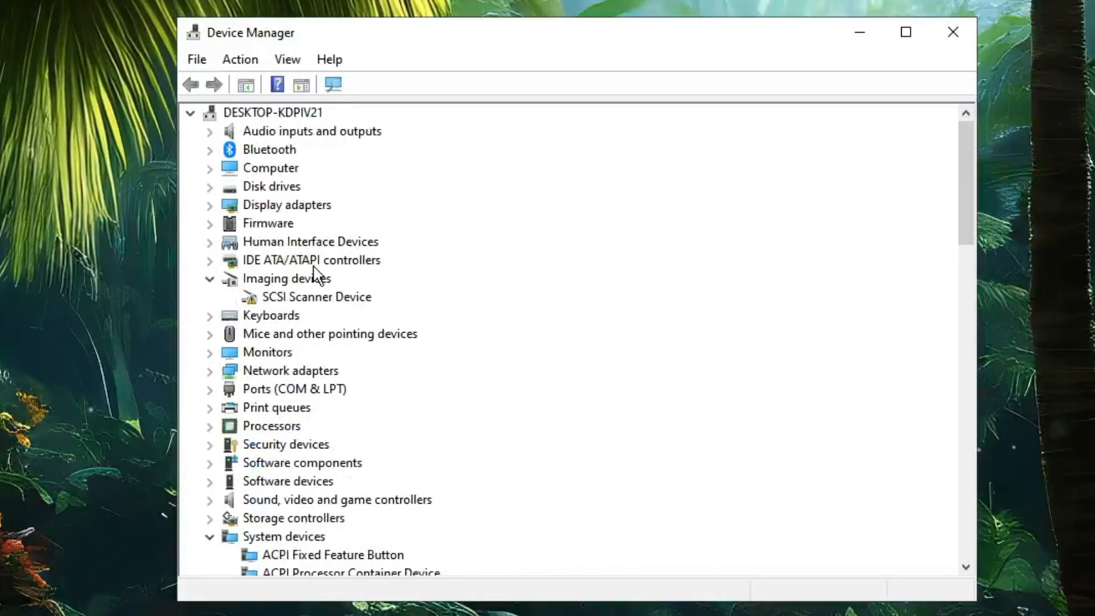
left_click(291, 370)
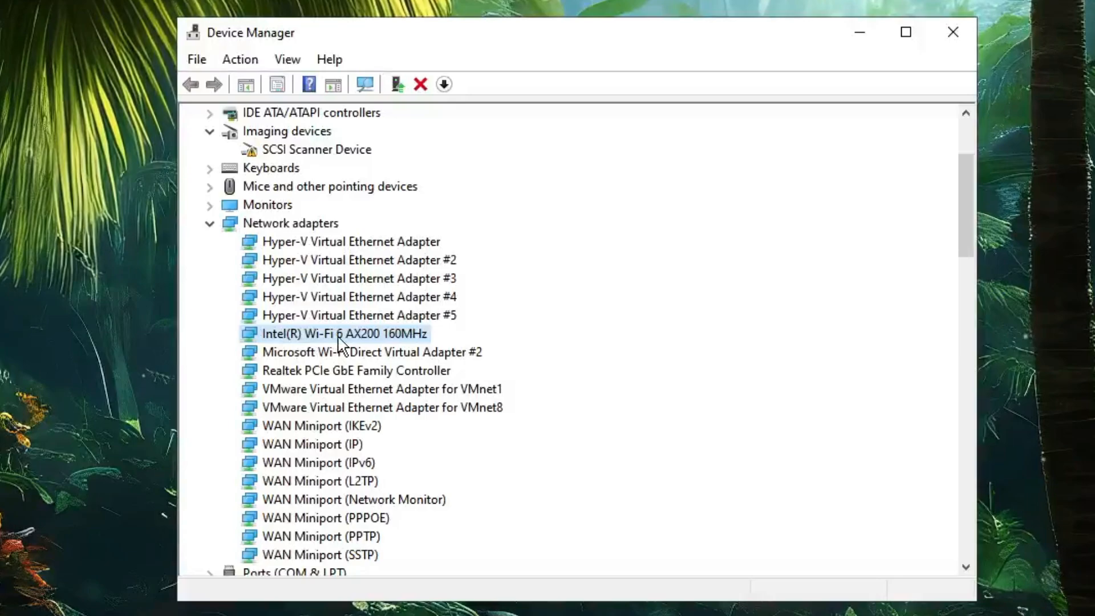
Step: Run an automatic driver search for the Wi-Fi 6 AX200, confirming the best driver is already installed
right_click(343, 333)
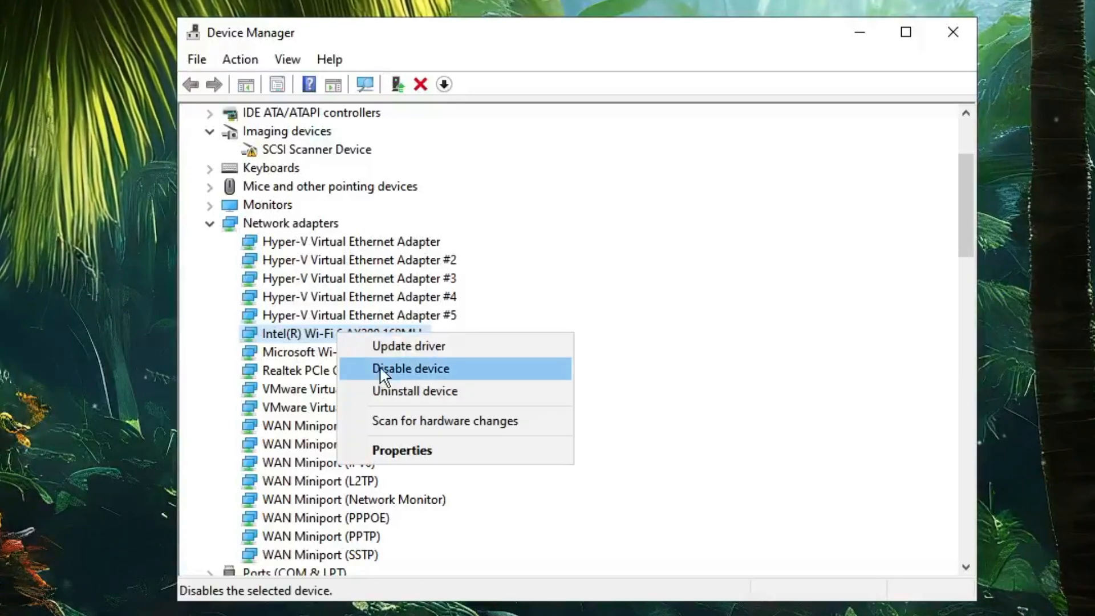
left_click(401, 449)
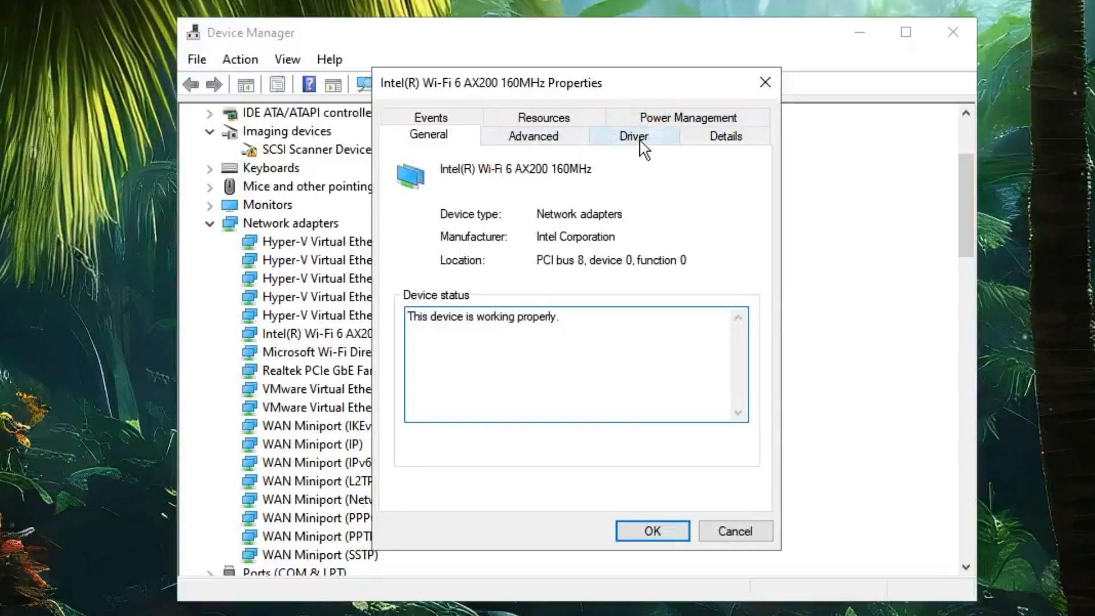
left_click(633, 136)
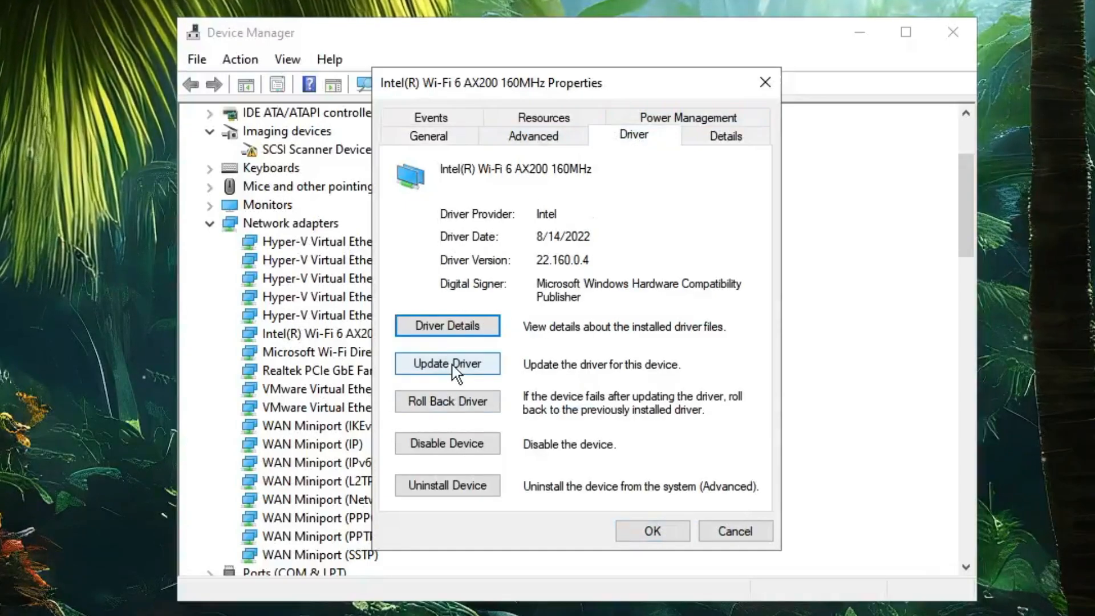
left_click(447, 363)
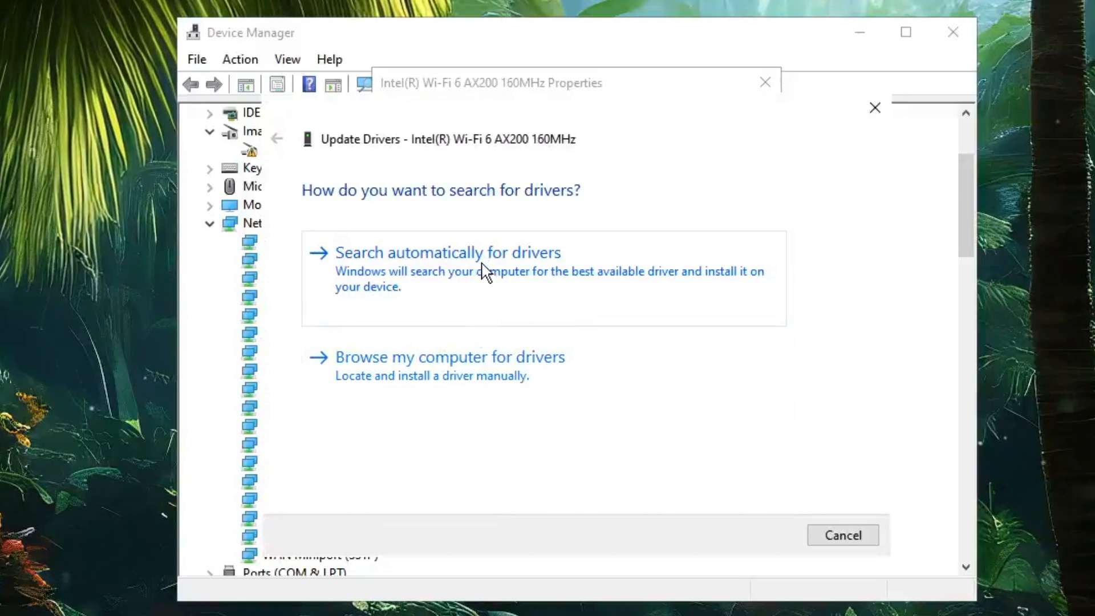
left_click(447, 252)
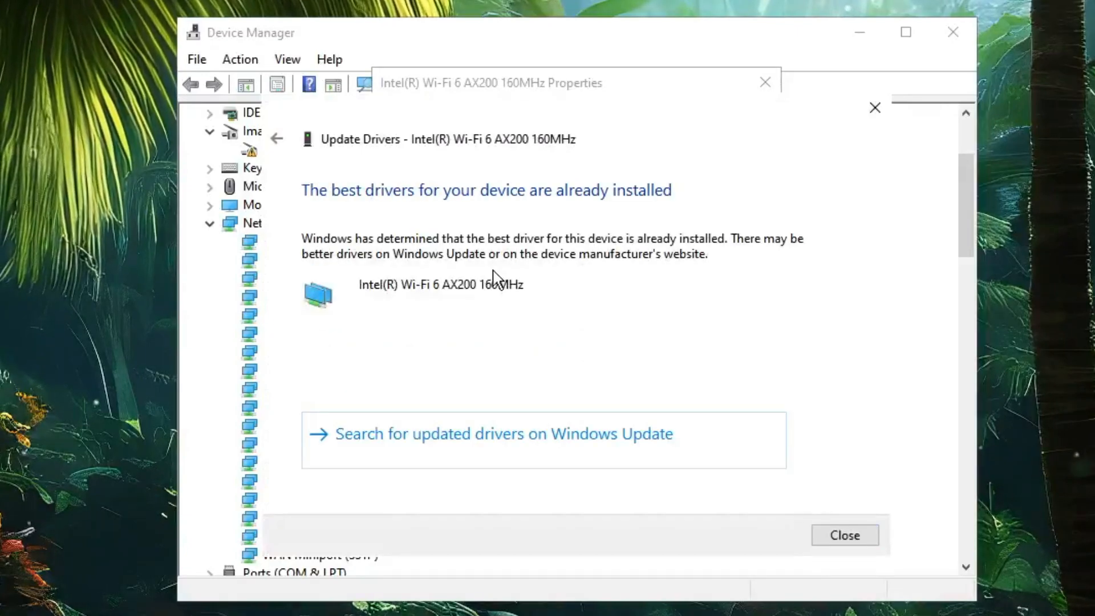
mouse_move(649, 232)
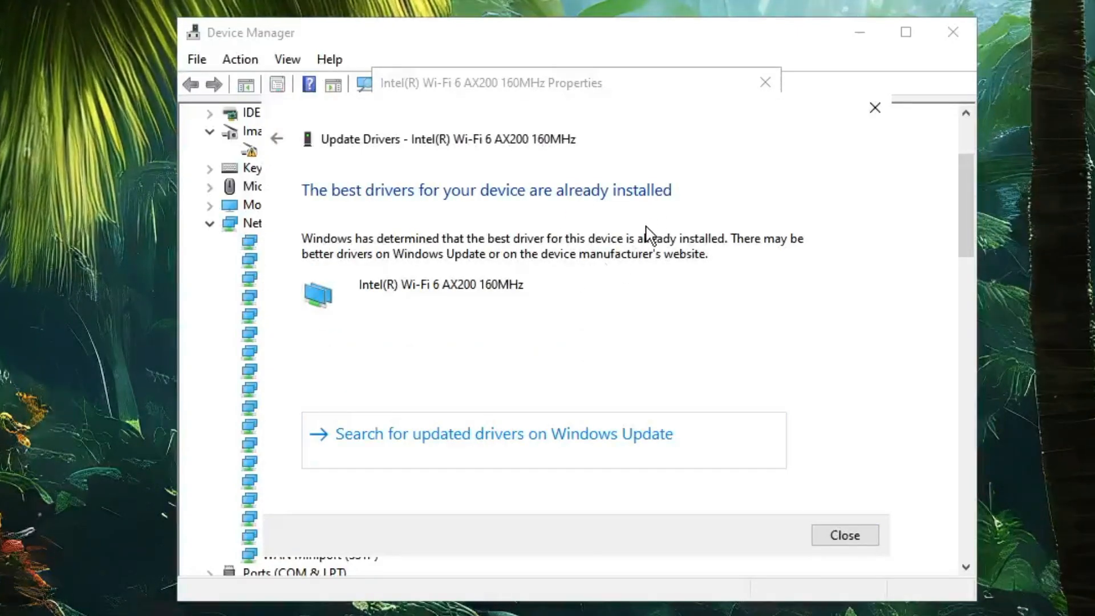
mouse_move(844, 535)
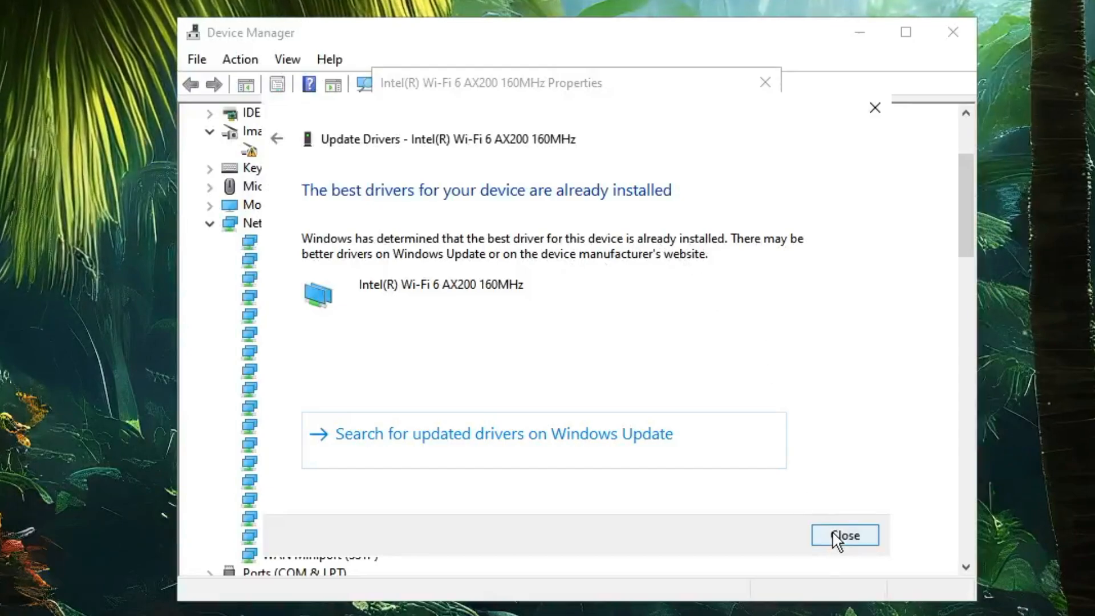
left_click(844, 536)
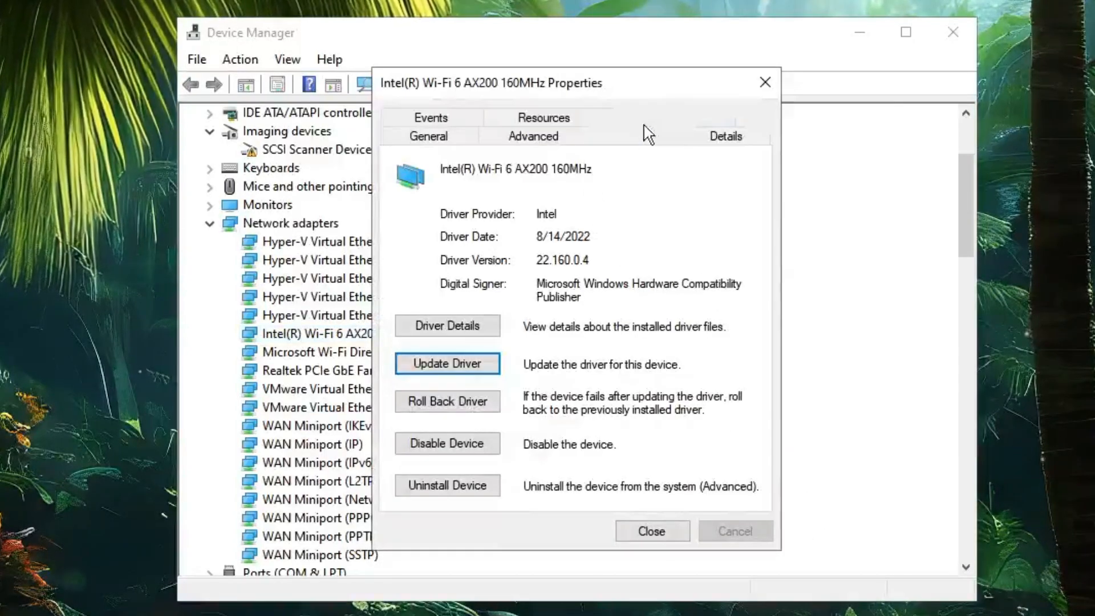
Step: Set the adapter's Preferred Band advanced property to '3. Prefer 5GHz band'
left_click(533, 135)
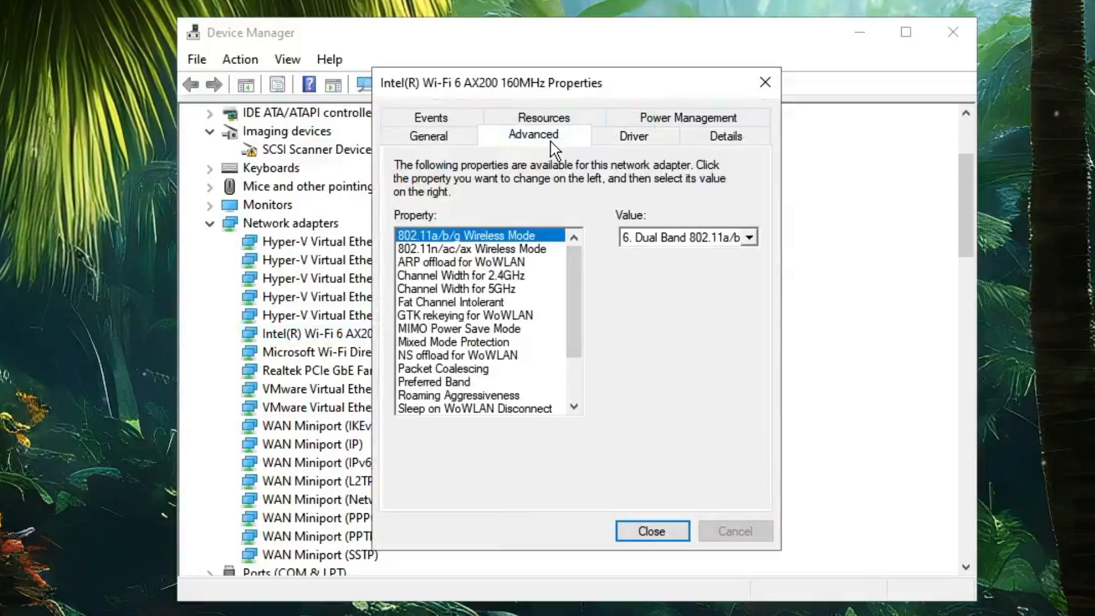
mouse_move(447, 335)
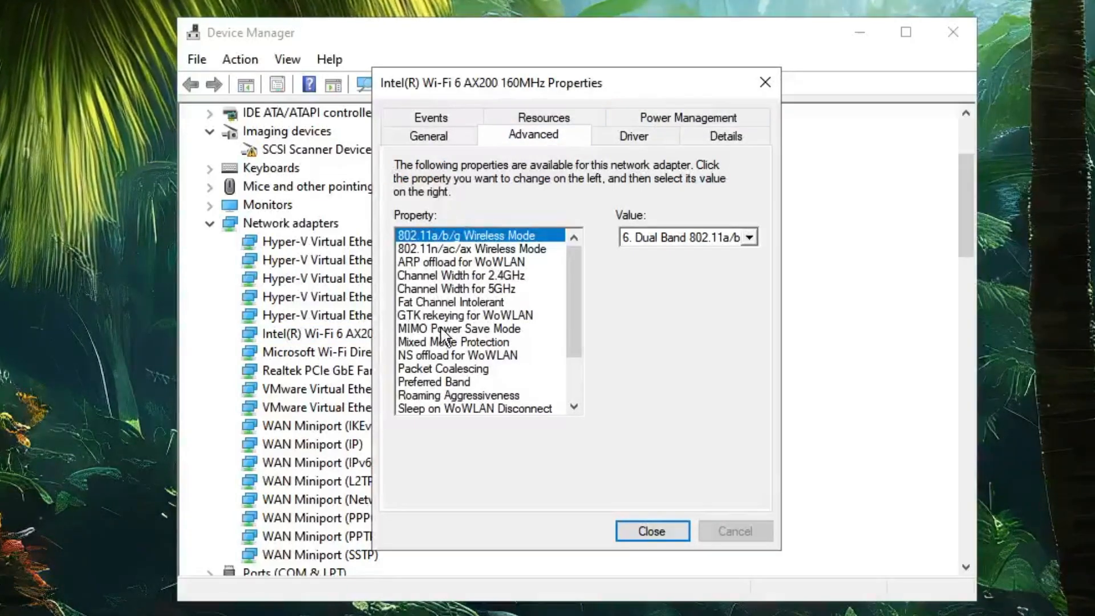
left_click(433, 381)
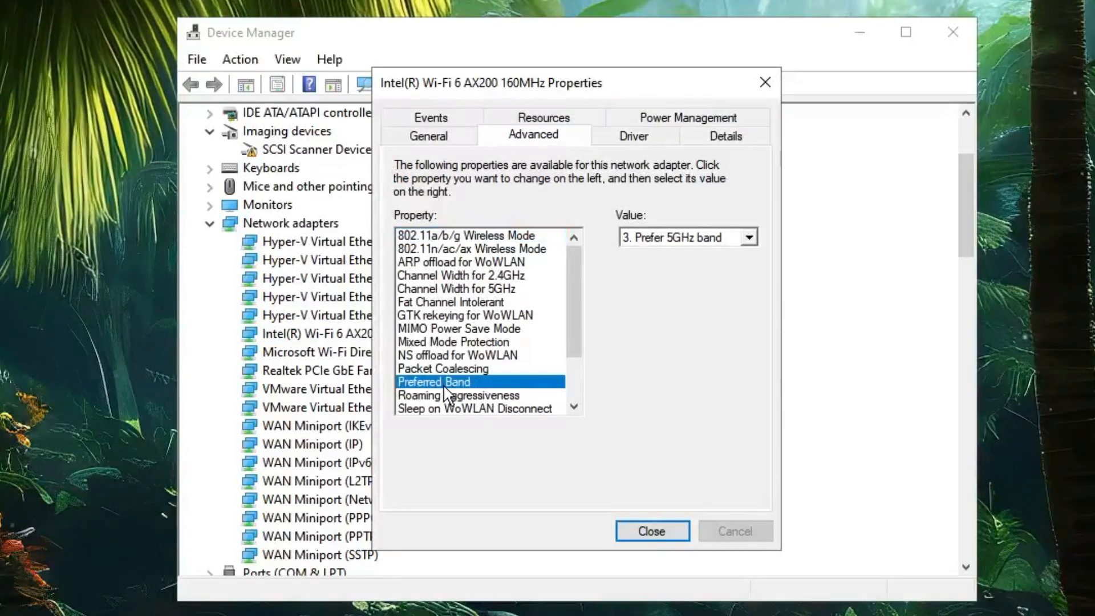
mouse_move(456, 393)
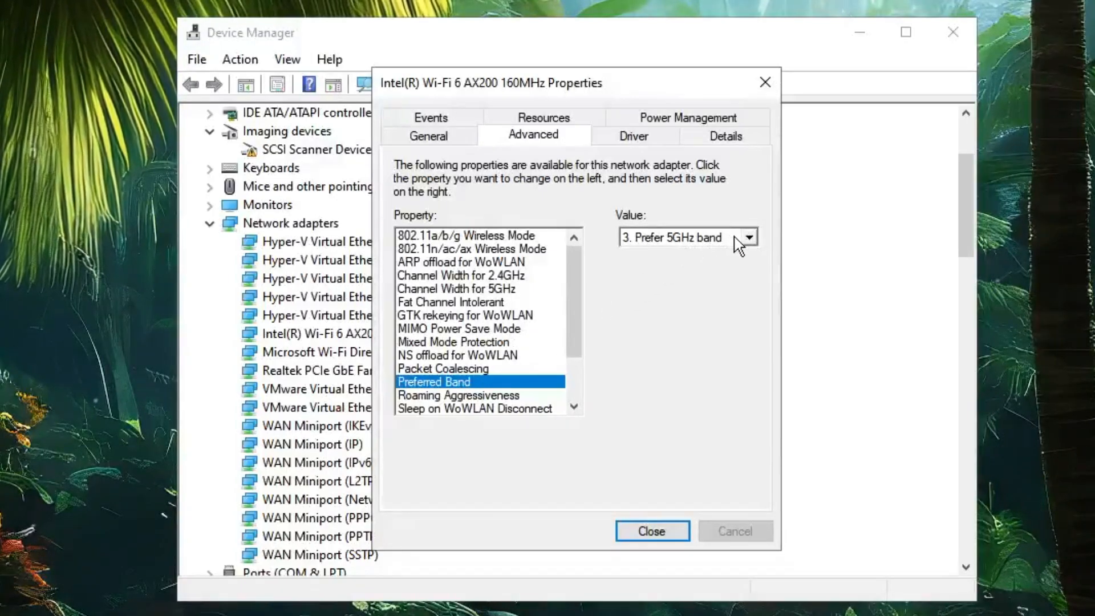
left_click(748, 238)
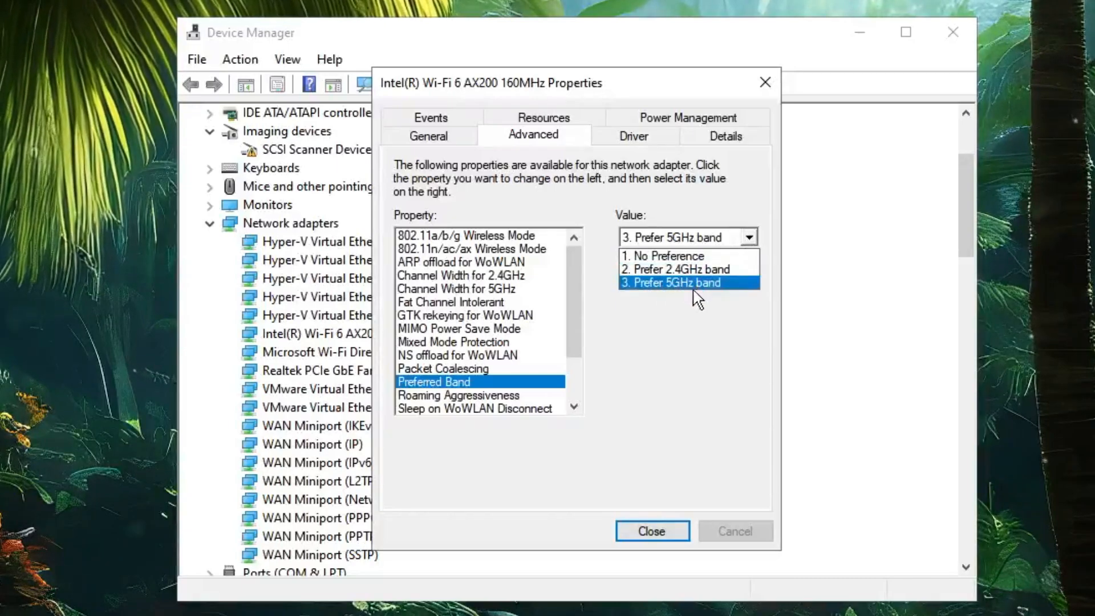
left_click(670, 283)
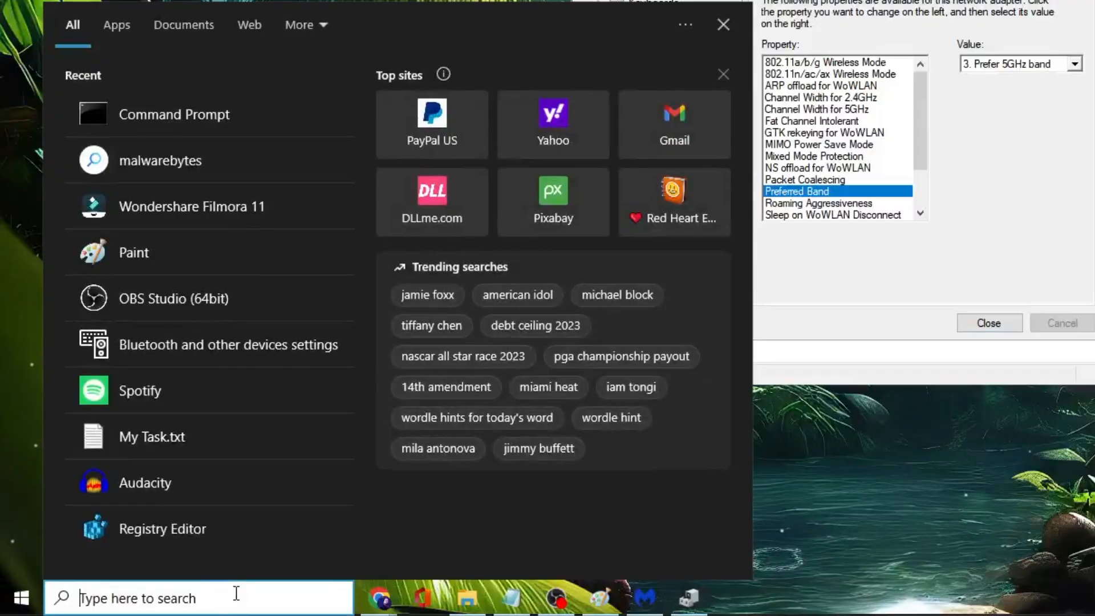
Step: Search for cmd and launch Command Prompt as administrator
type("cmd")
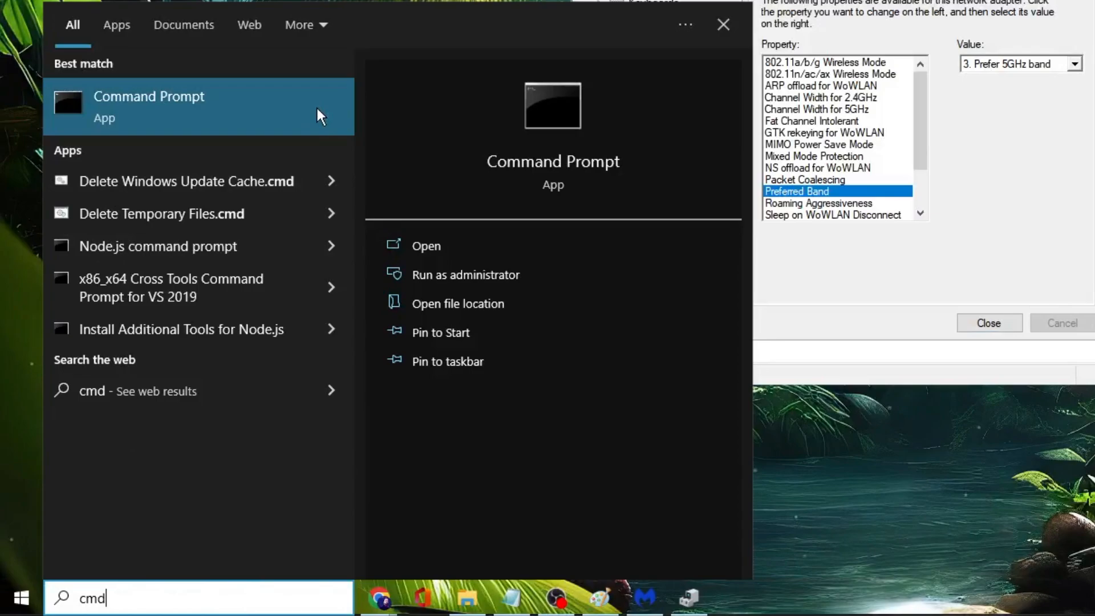
left_click(465, 275)
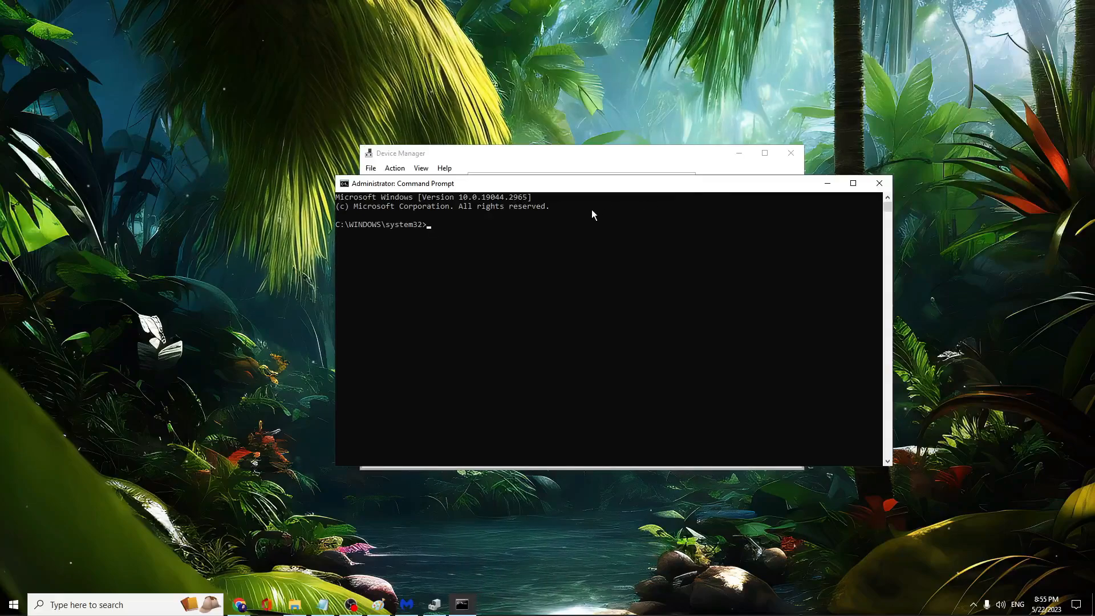
Step: Run 'netsh wlan show drivers' and highlight the 'Radio types supported' line showing 802.11ac
type("netsh wlan show drivers")
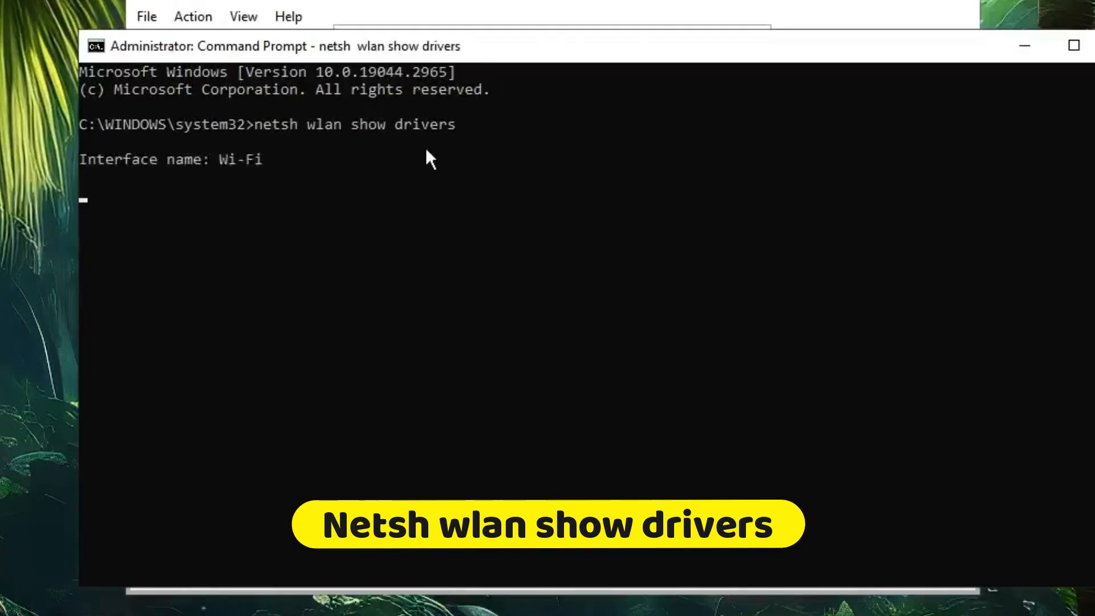
key("enter")
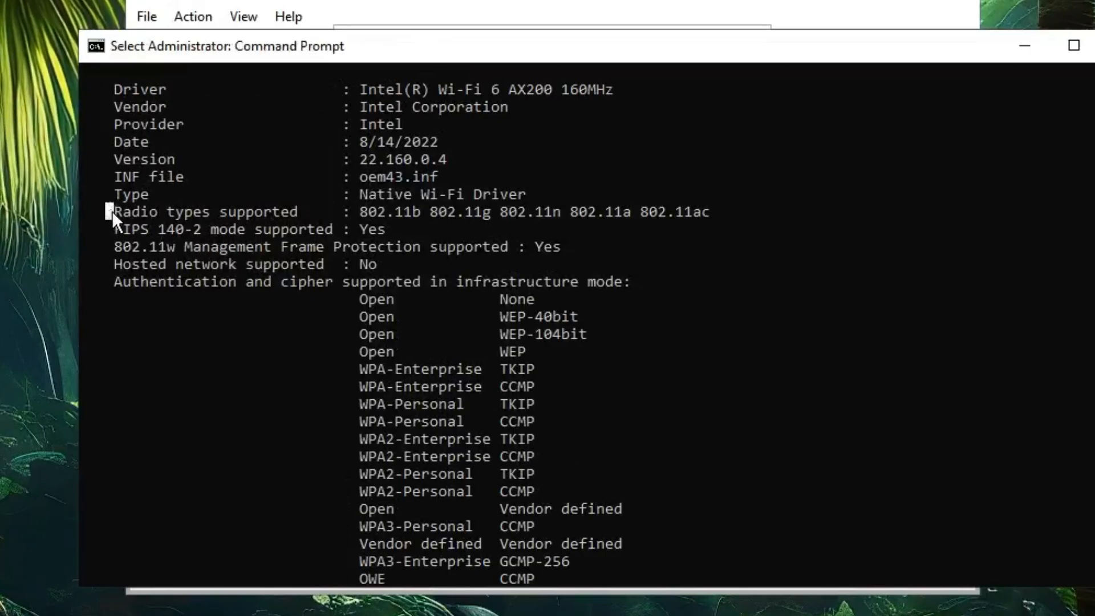
double_click(205, 211)
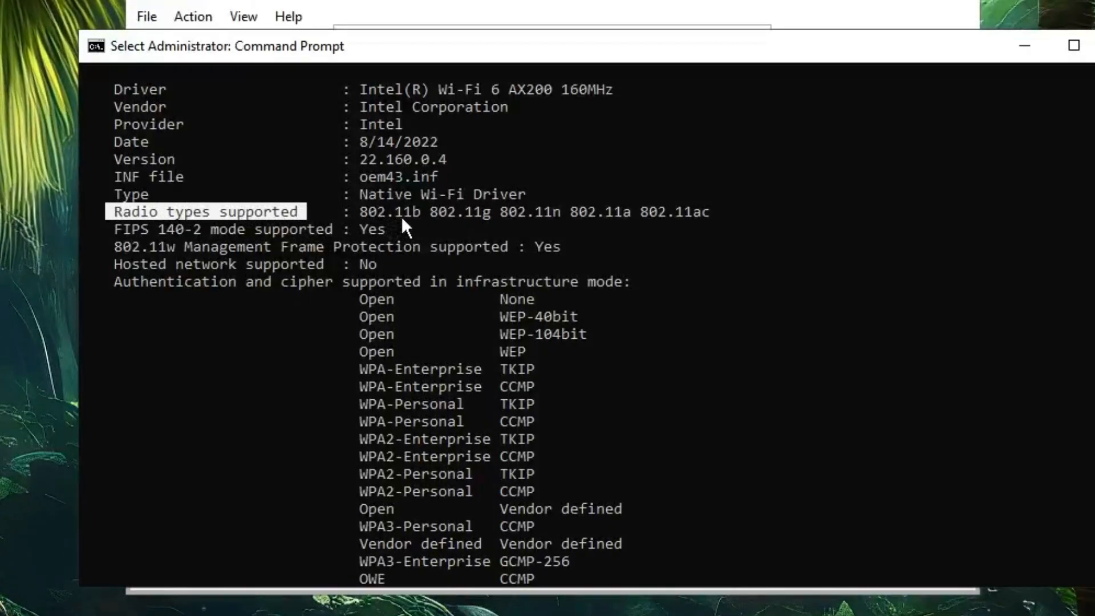
mouse_move(466, 228)
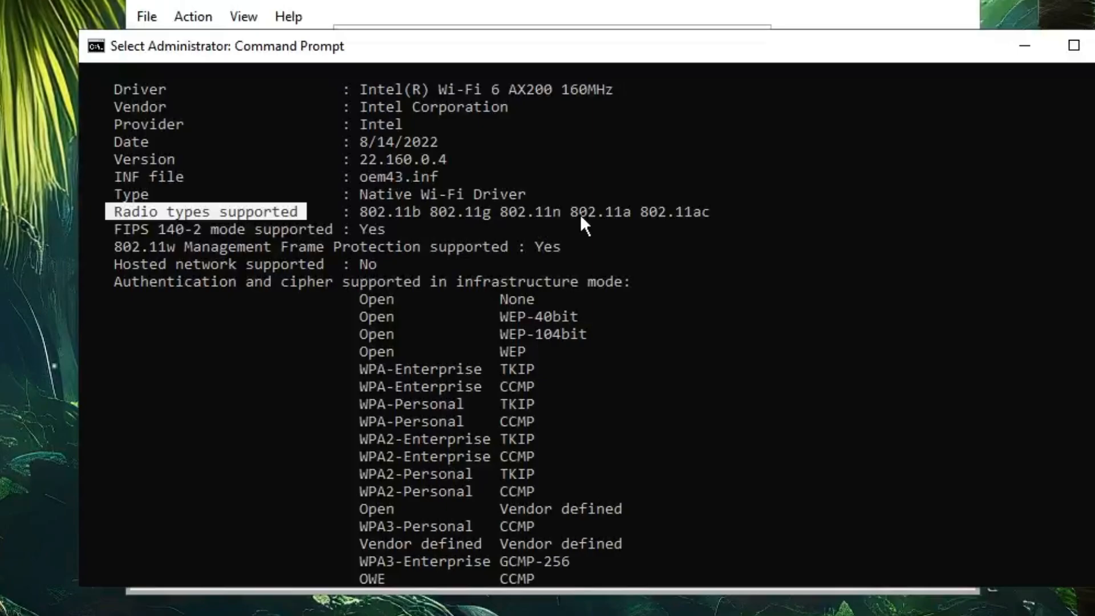
mouse_move(624, 231)
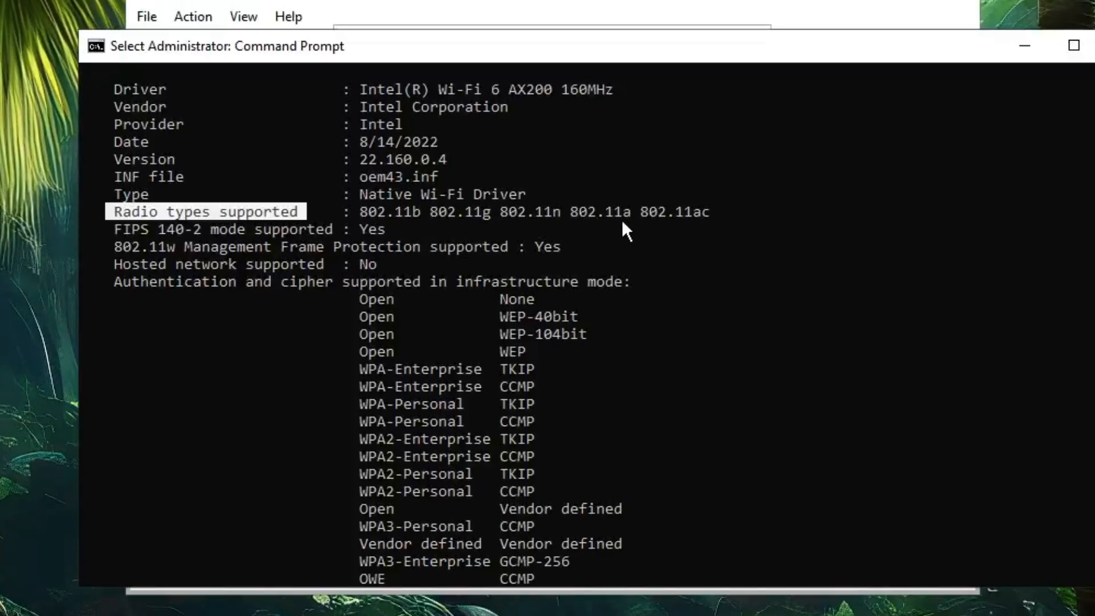
mouse_move(702, 230)
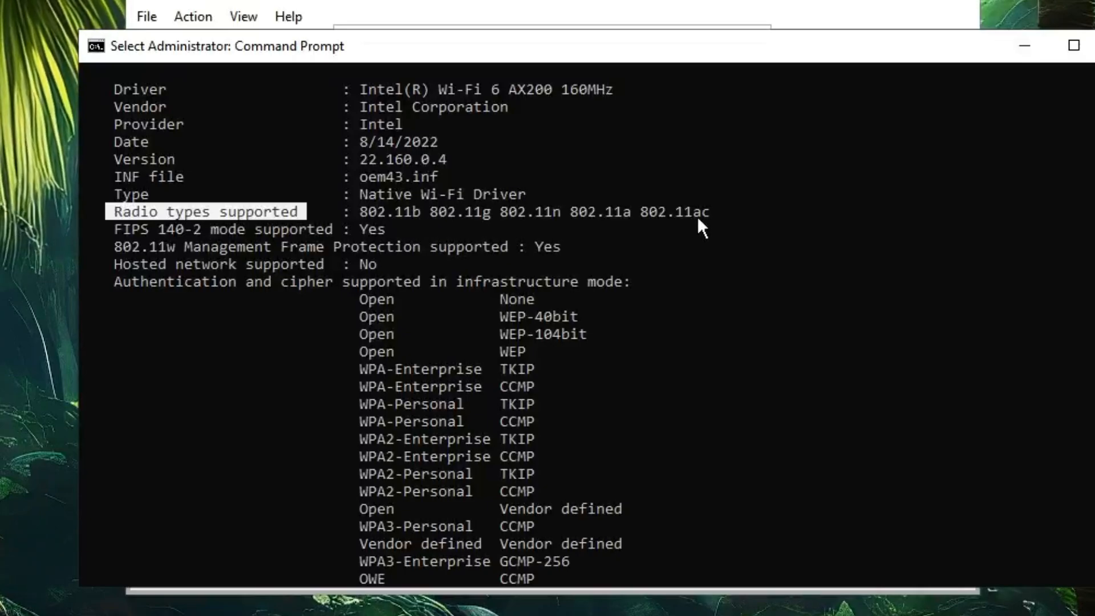
mouse_move(657, 217)
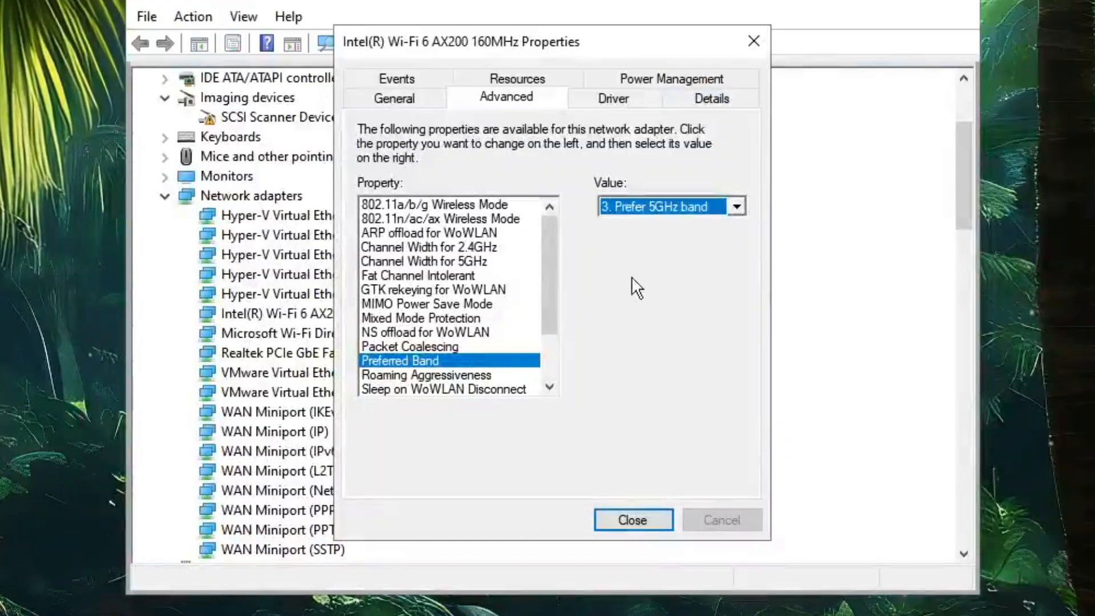
Step: Set Preferred Band to Prefer 5GHz band and 802.11n/ac/ax Wireless Mode to 802.11ac, then confirm
left_click(736, 205)
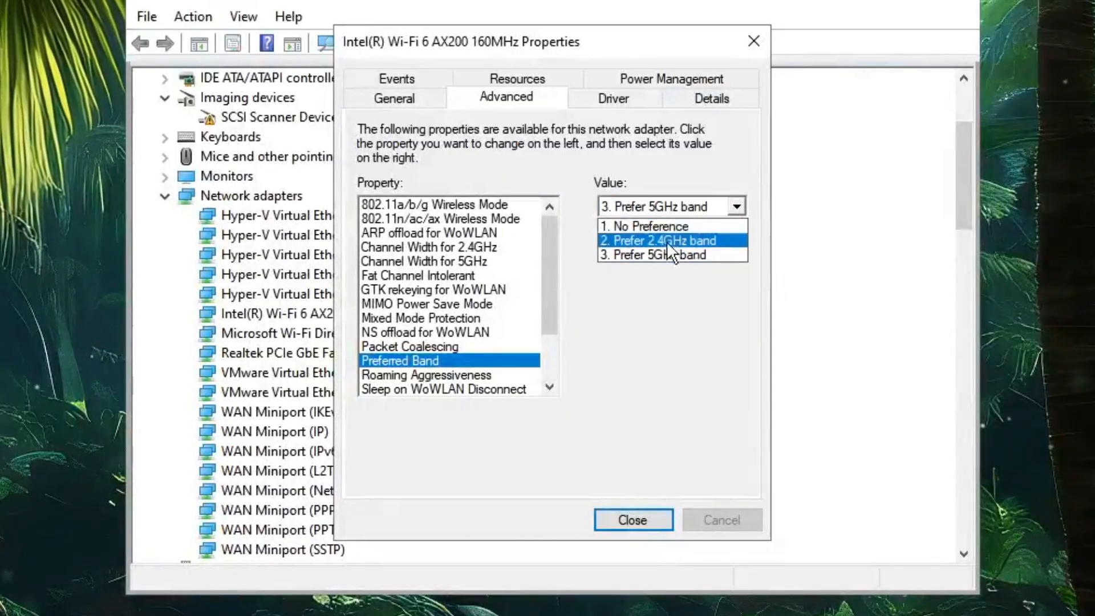
left_click(670, 254)
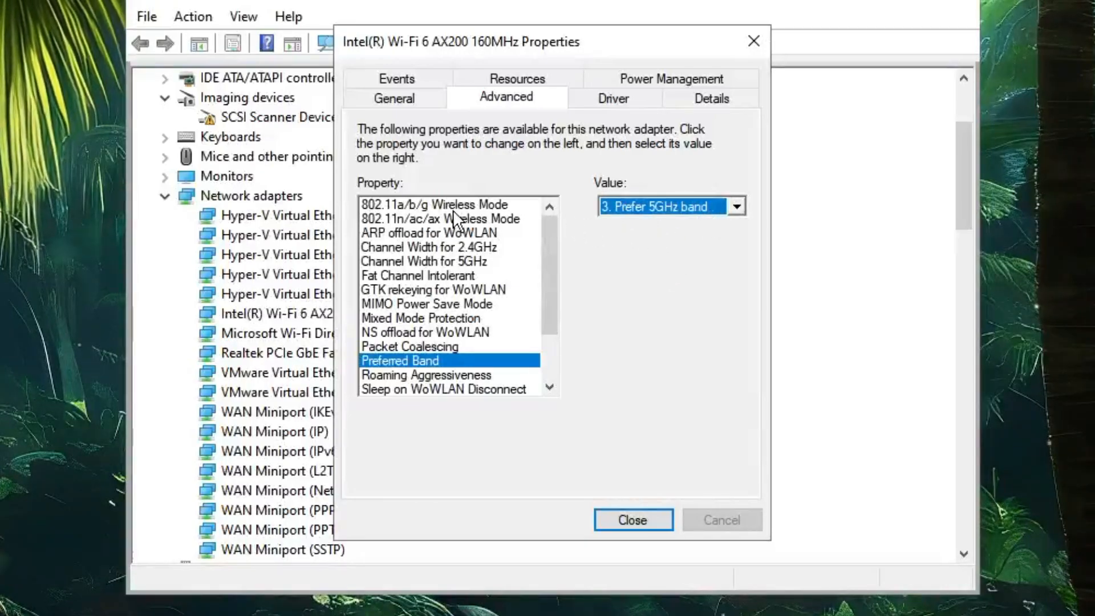
left_click(440, 218)
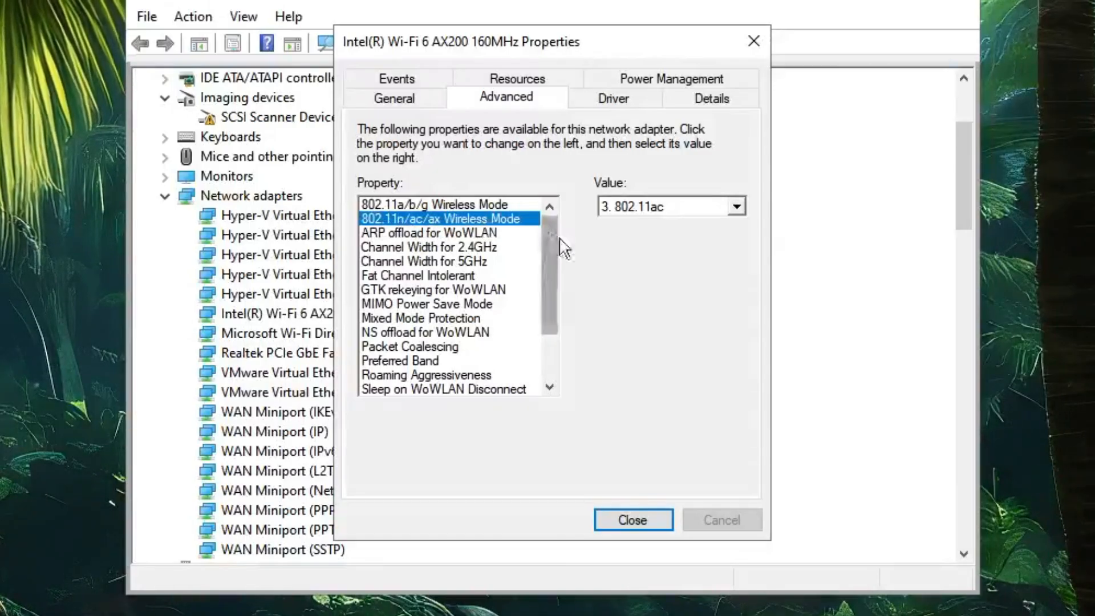
left_click(736, 205)
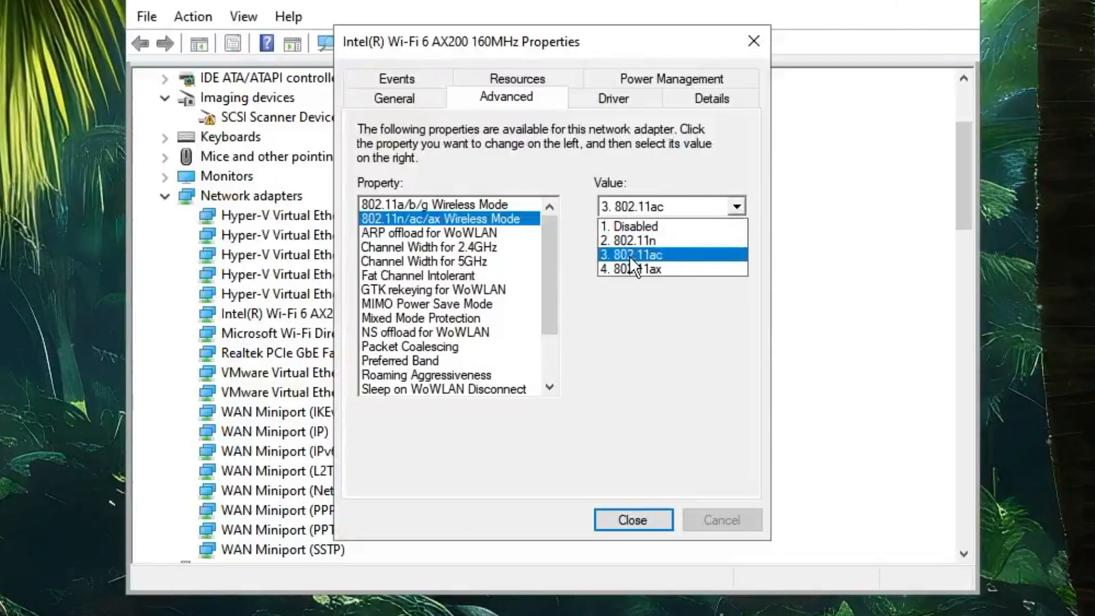
left_click(630, 254)
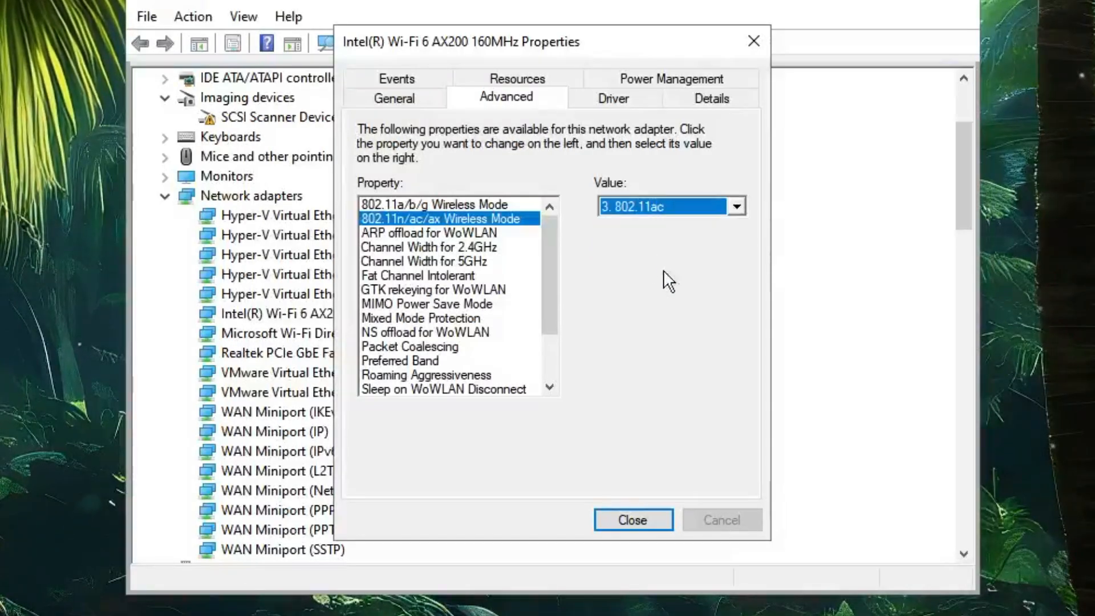
left_click(632, 521)
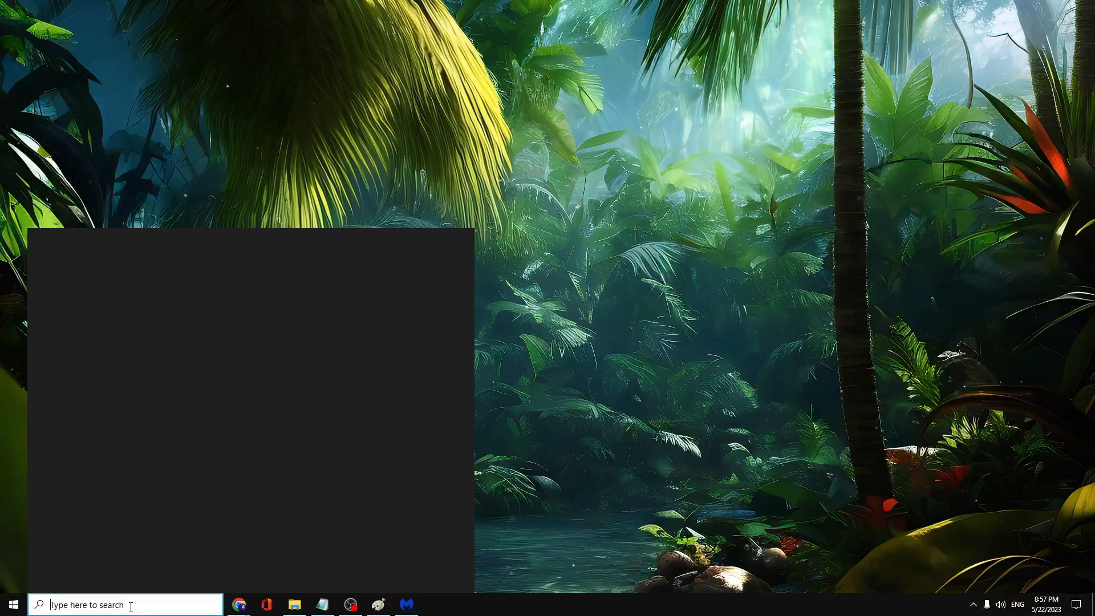
Step: Search for ncpa.cpl to bring up the Network Connections window
type("nc")
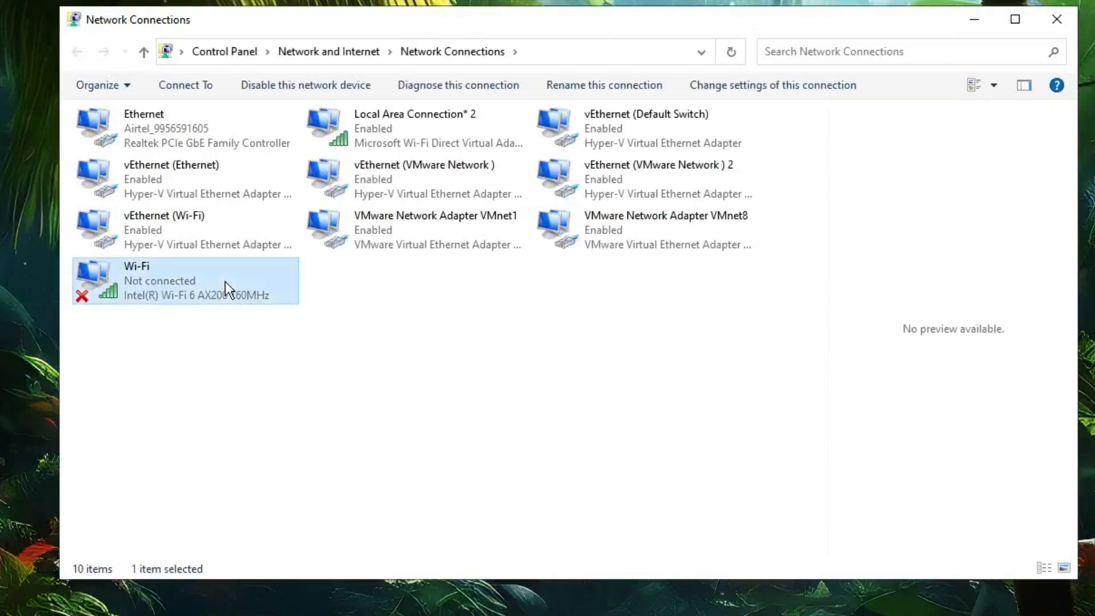
mouse_move(309, 475)
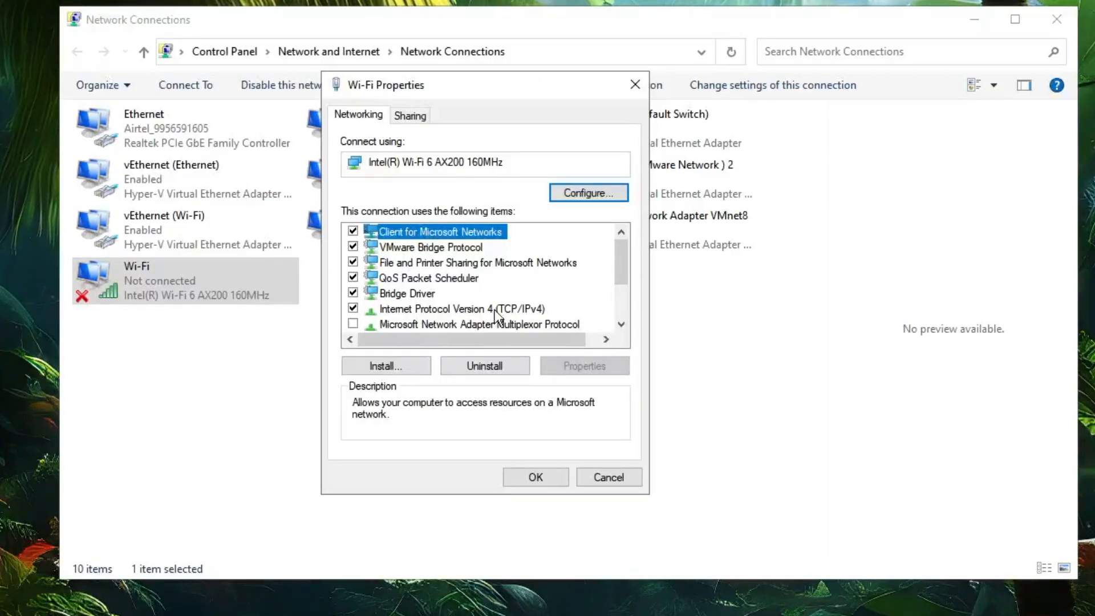
Step: Enter 1.1.1.1 as the manual preferred DNS server in the Wi-Fi IPv4 settings
double_click(462, 309)
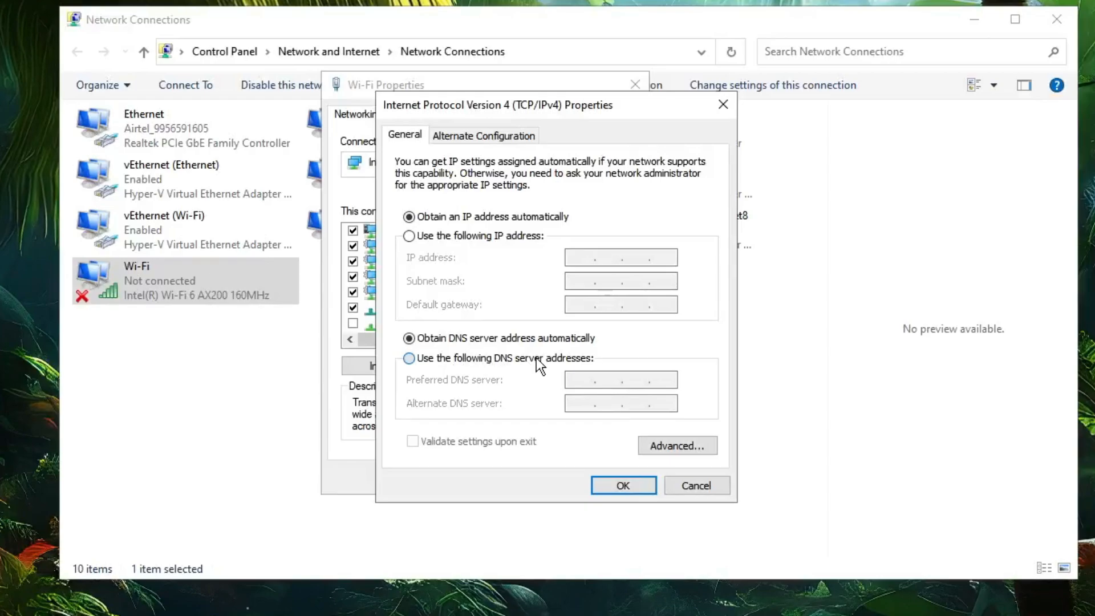
left_click(408, 357)
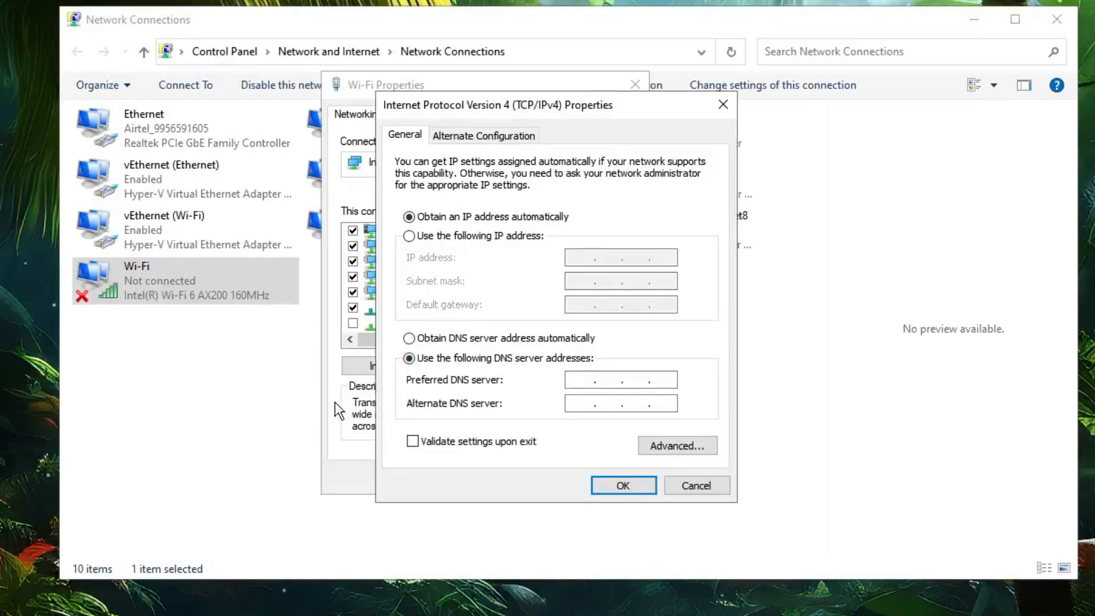
left_click(608, 379)
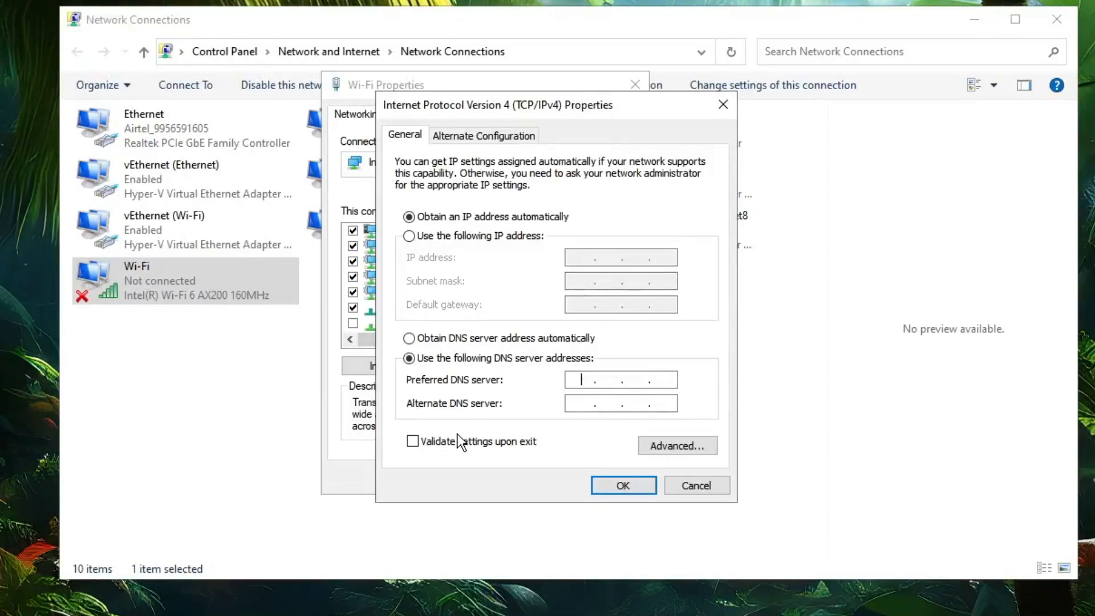
type("1.1.1.")
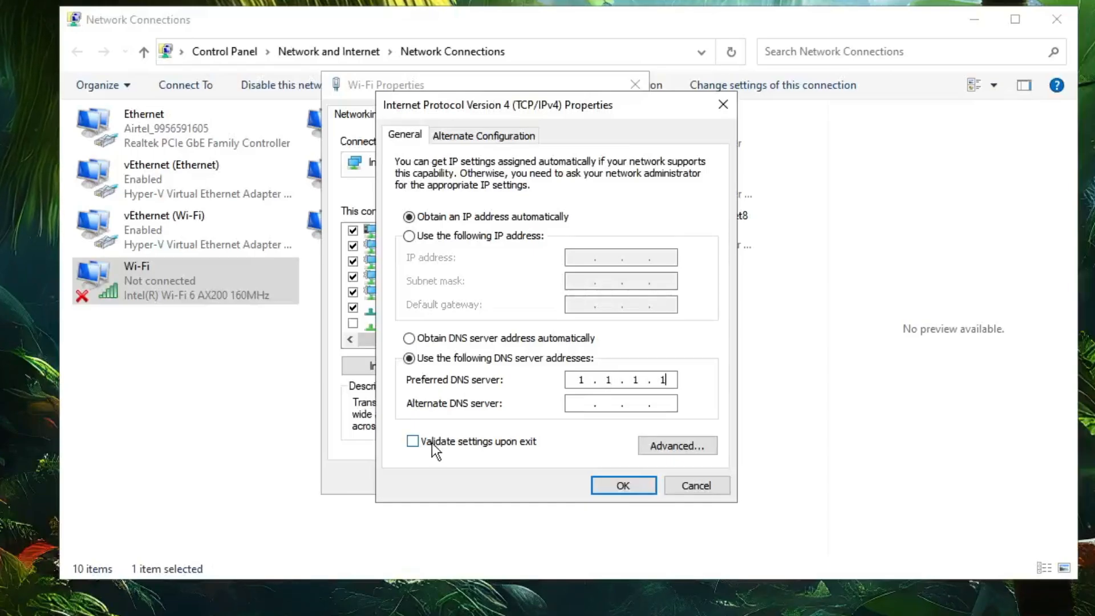
type("1")
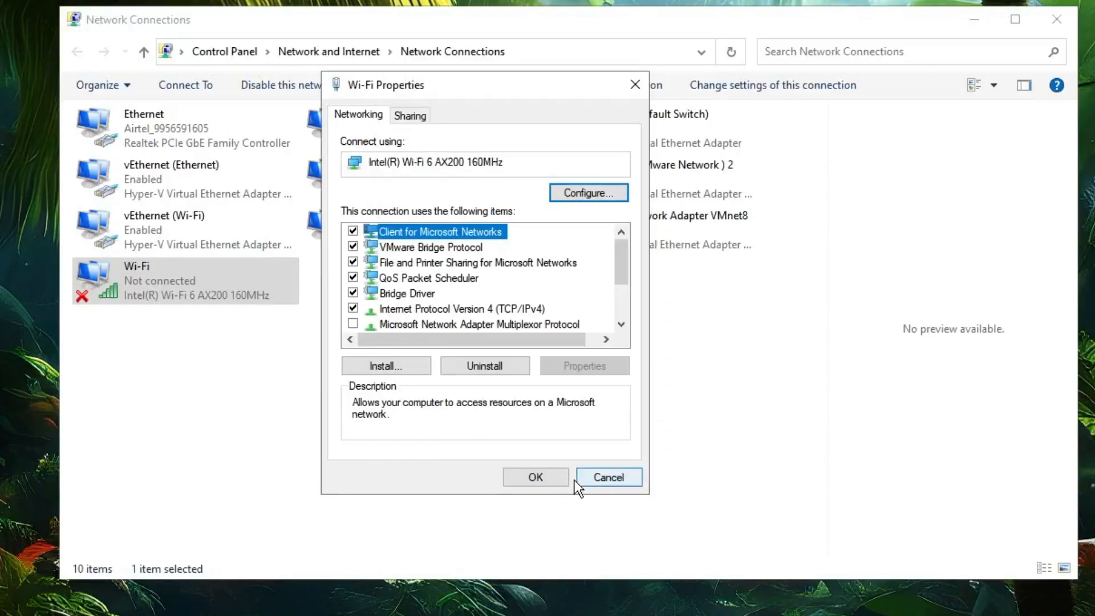
Step: Close the Wi-Fi properties and Network Connections, returning to the desktop
left_click(607, 477)
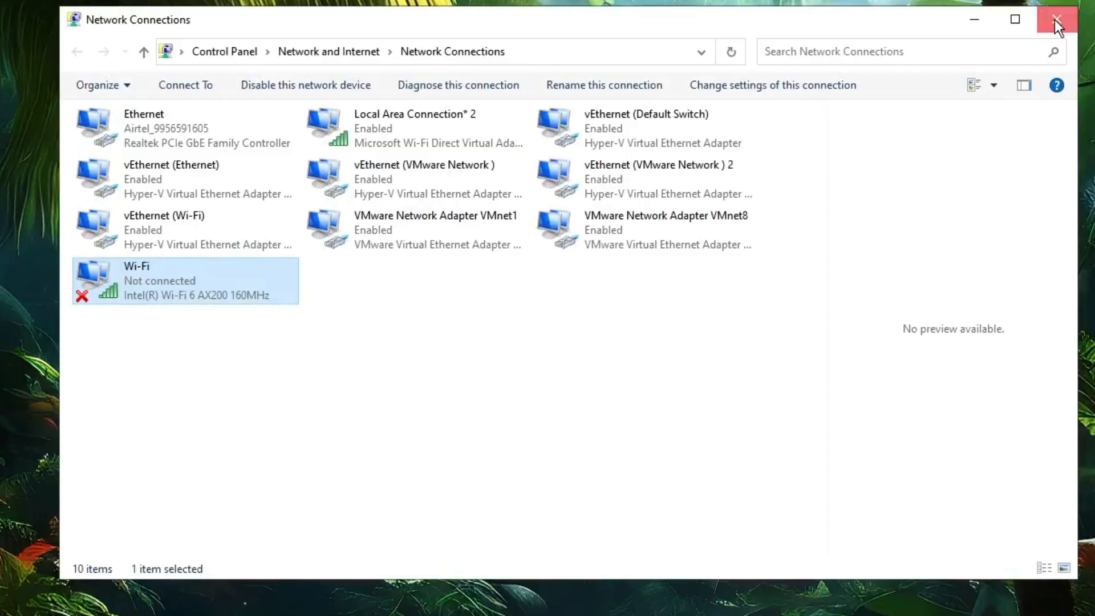
left_click(1075, 19)
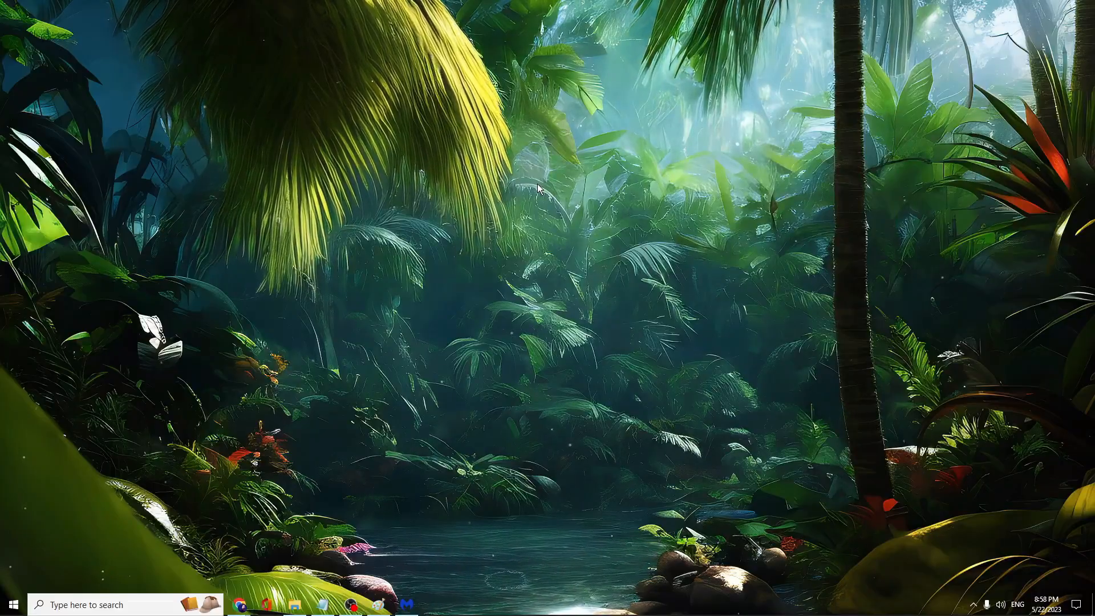